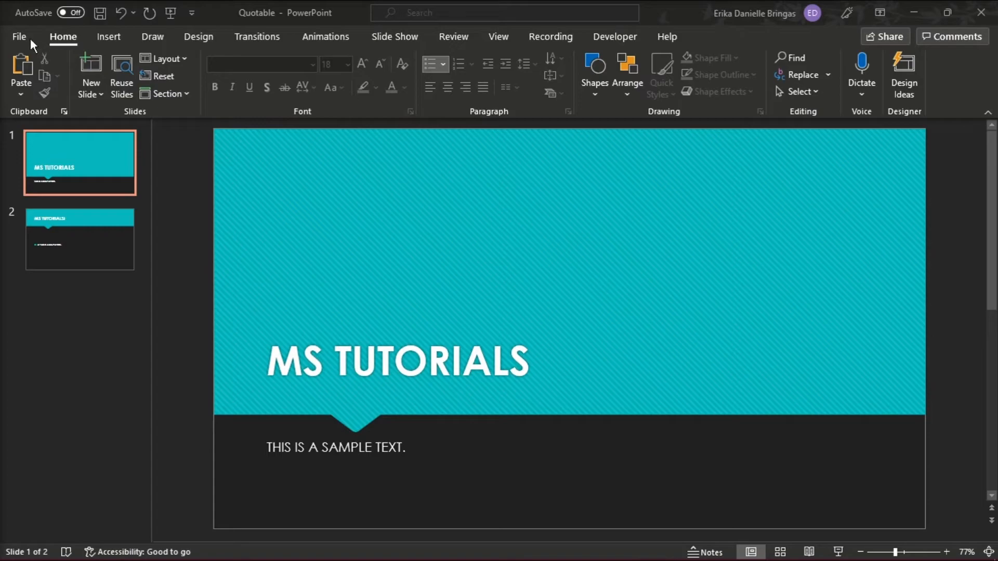
Export the presentation via Create PDF/XPS and publish it as a PDF in Documents.
{"action": "left_click", "coordinate": [19, 37]}
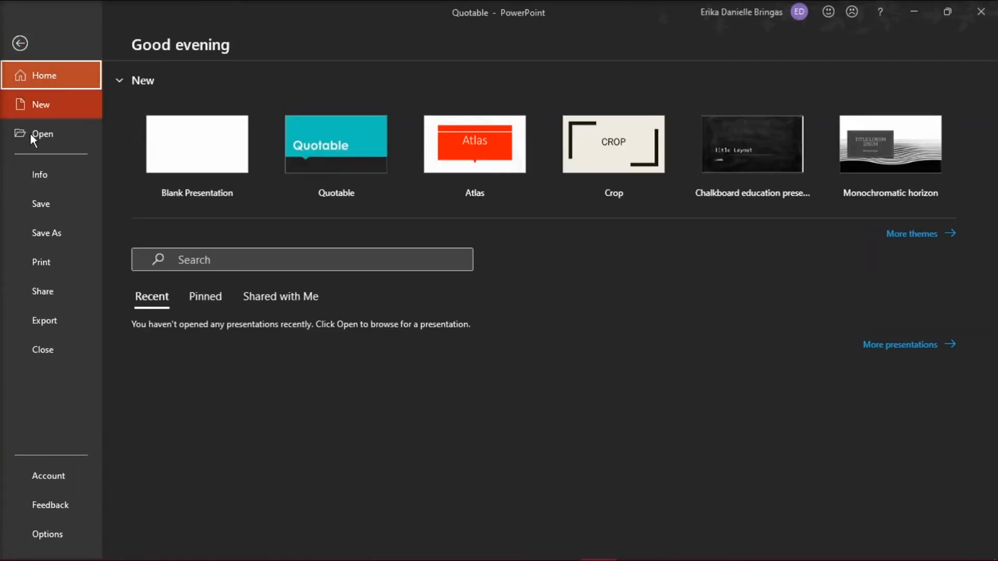
{"action": "left_click", "coordinate": [44, 320]}
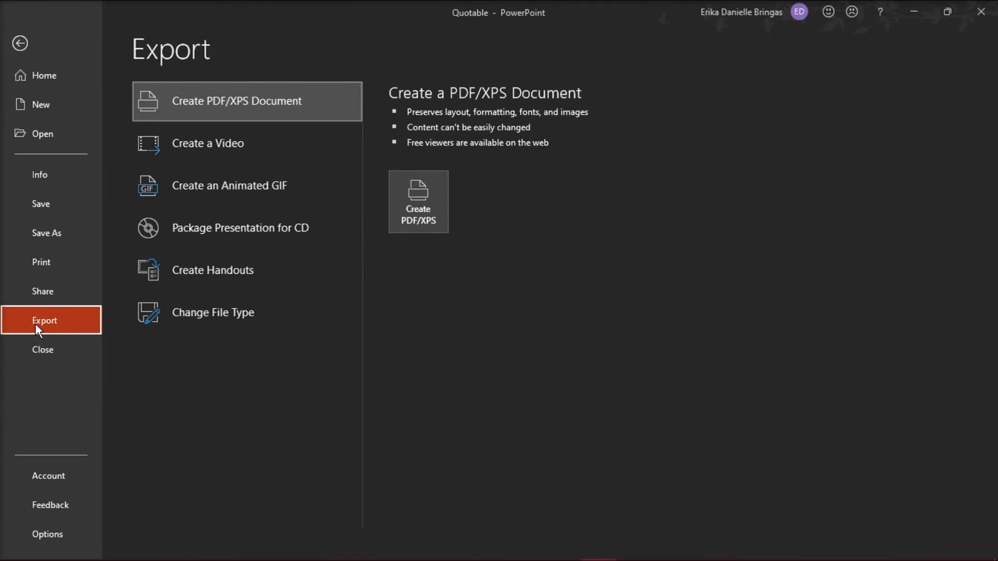
{"action": "mouse_move", "coordinate": [308, 94]}
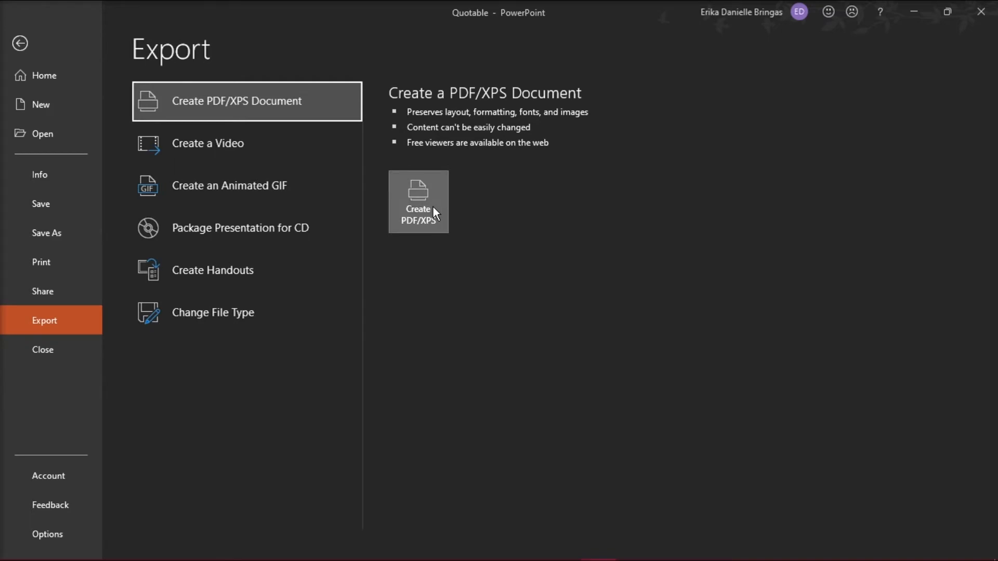
{"action": "left_click", "coordinate": [418, 202]}
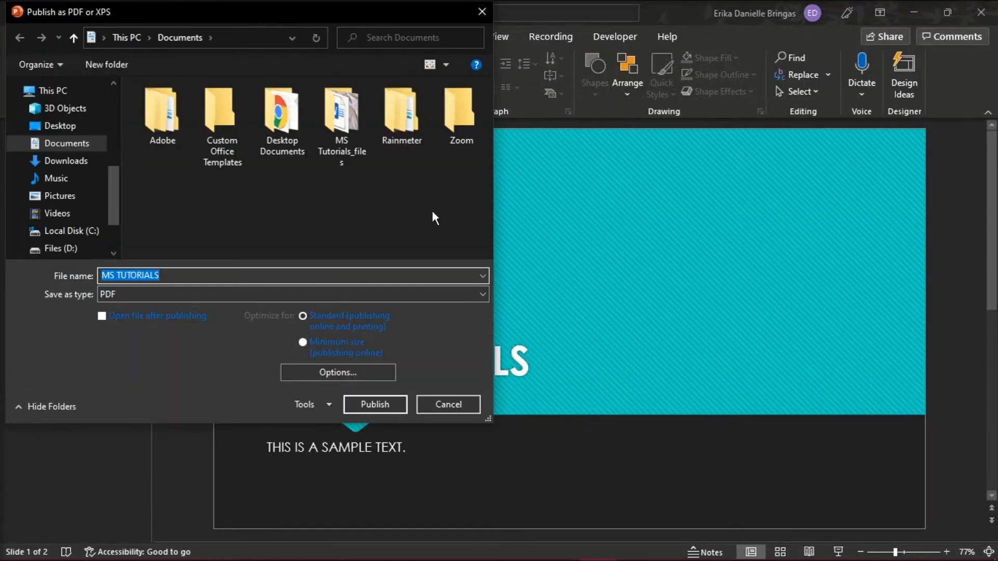
{"action": "mouse_move", "coordinate": [394, 405]}
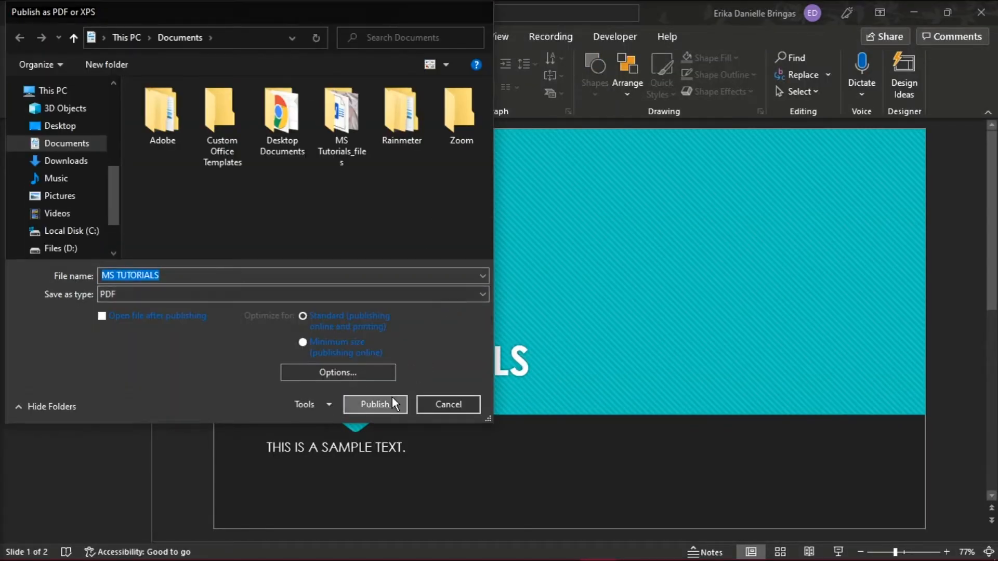
{"action": "left_click", "coordinate": [374, 405]}
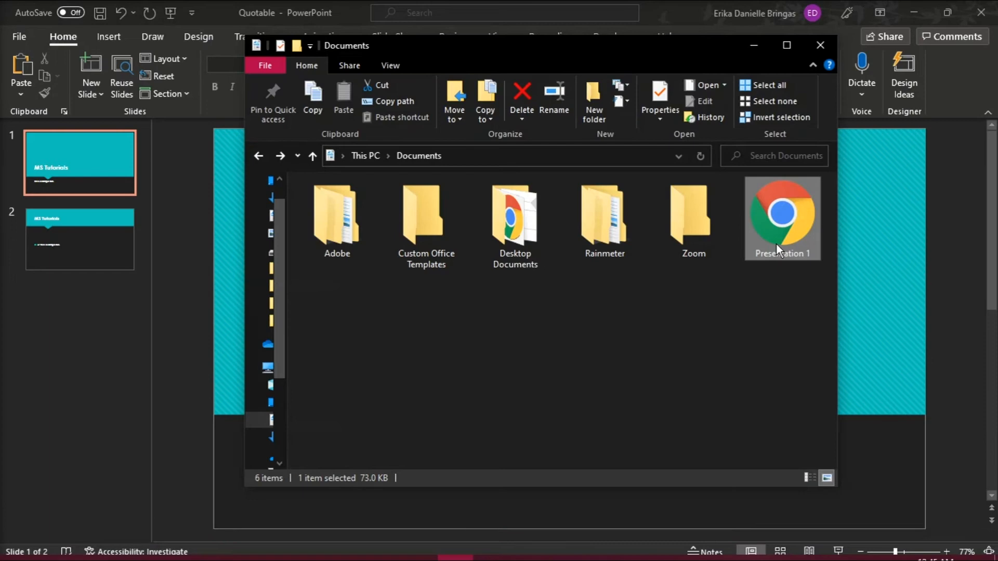
{"action": "mouse_move", "coordinate": [783, 233]}
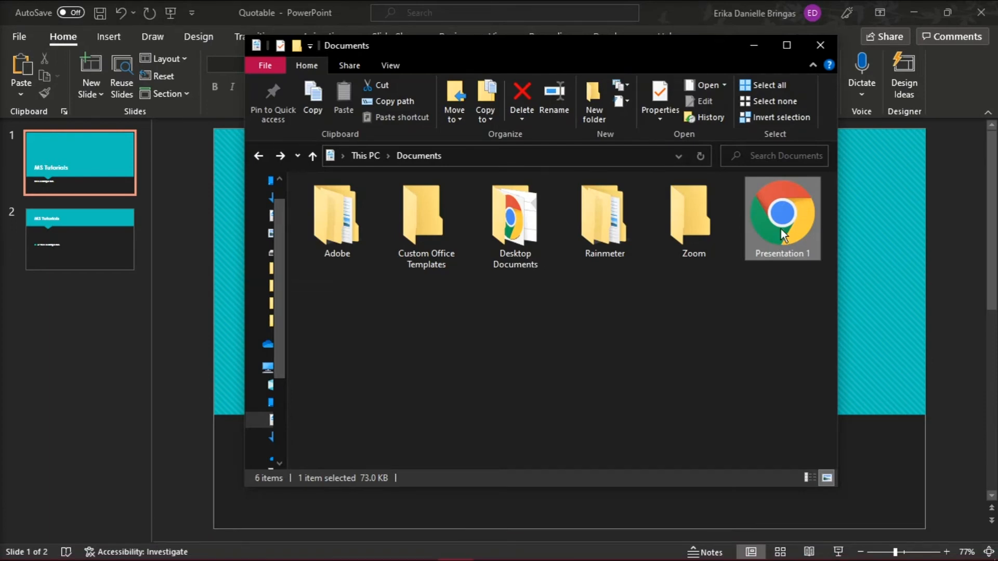
Open Presentation 1 PDF in Acrobat Reader and jump to the found 'hi' on page two.
{"action": "right_click", "coordinate": [782, 221]}
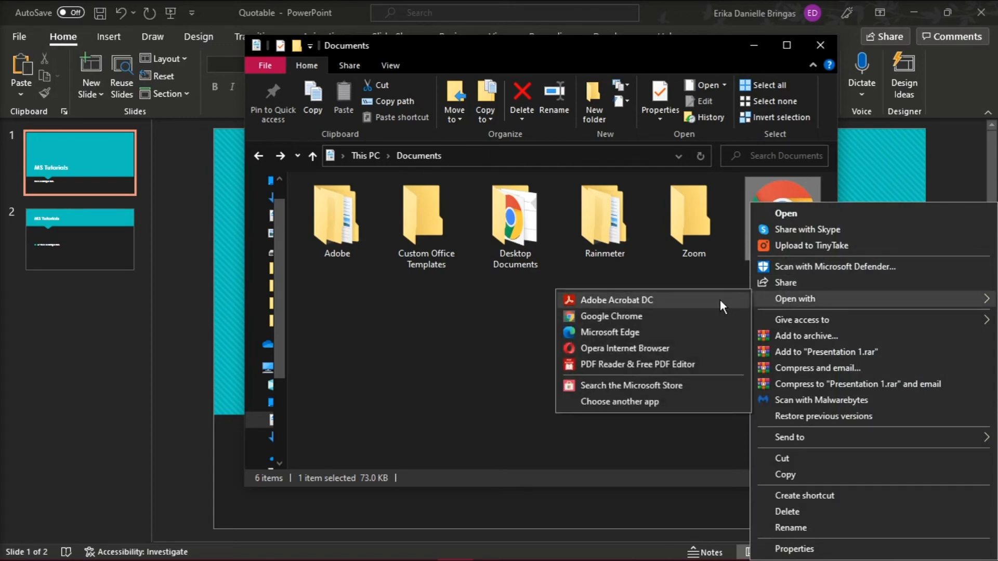
{"action": "mouse_move", "coordinate": [675, 307]}
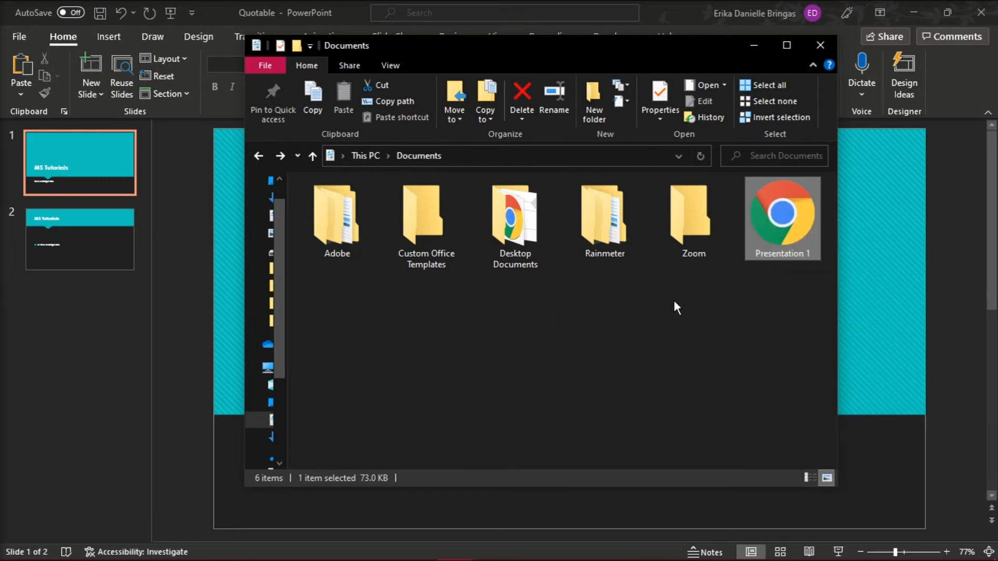
{"action": "double_click", "coordinate": [782, 215]}
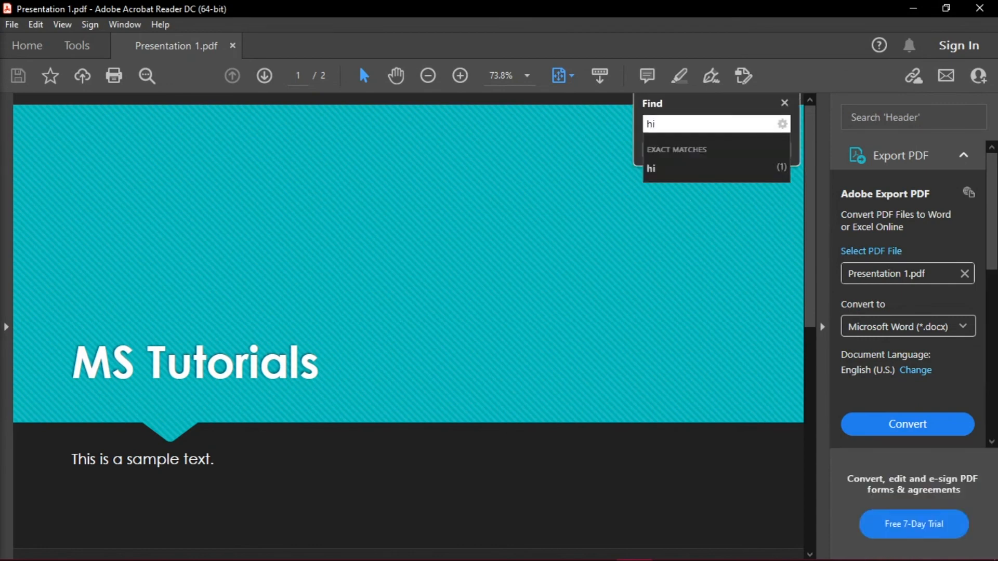
{"action": "left_click", "coordinate": [649, 168]}
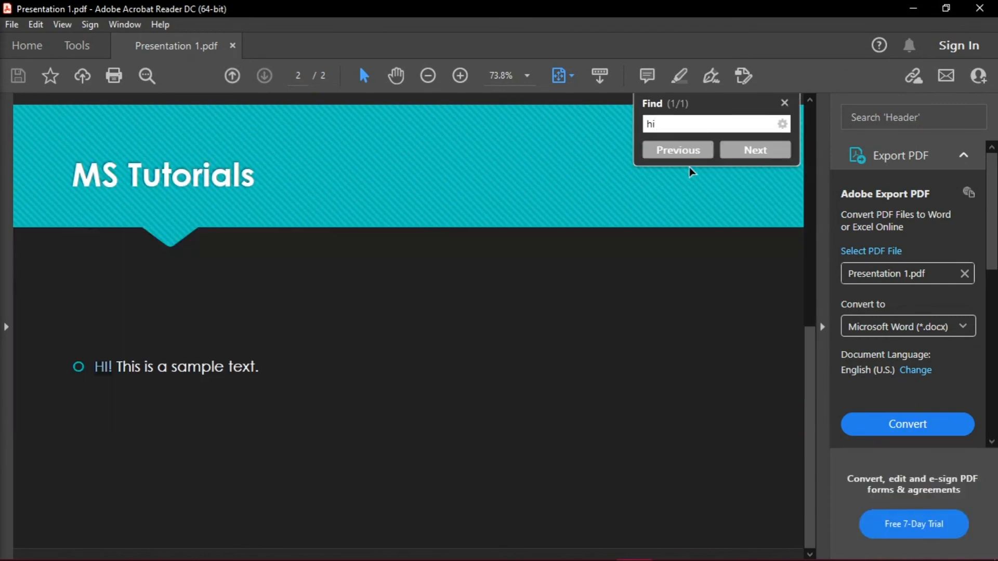